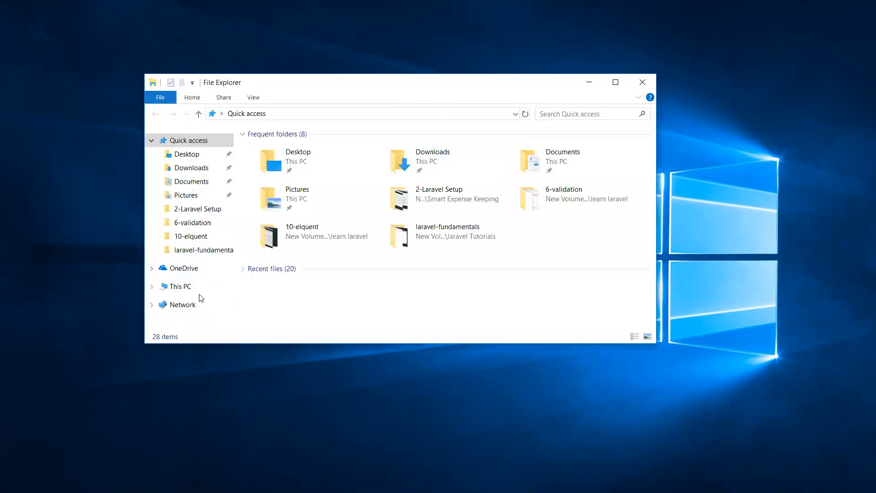
- Browse from This PC into C:\xampp and its subfolder in a maximized Explorer window
left_click(181, 285)
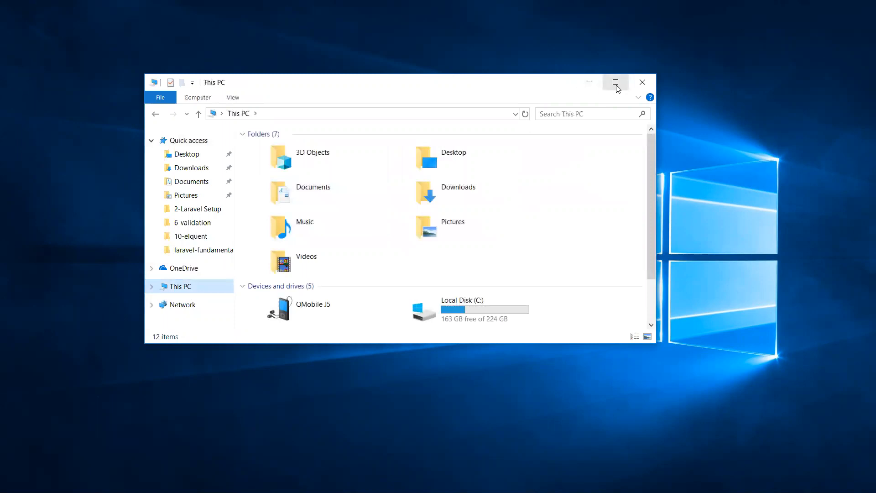
left_click(616, 83)
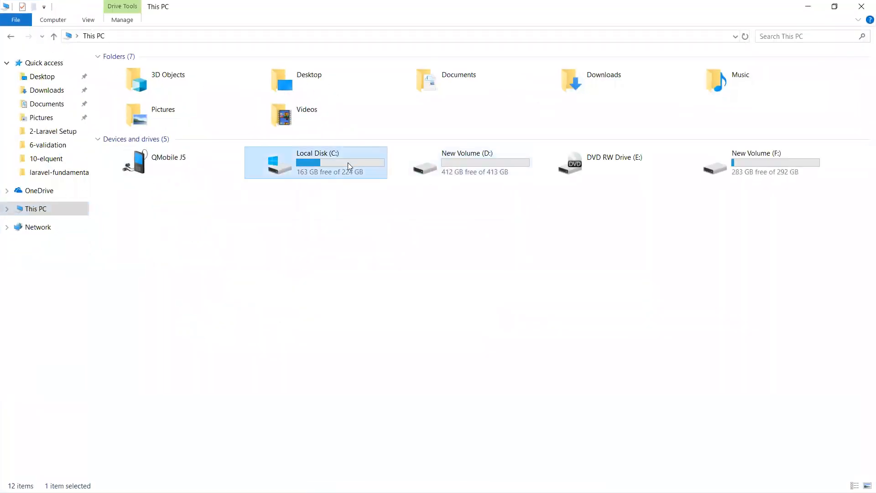
double_click(318, 162)
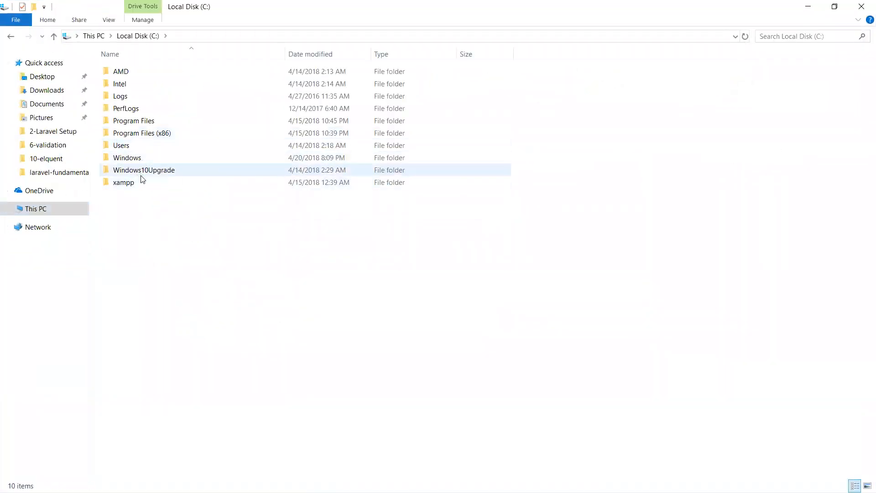
double_click(123, 182)
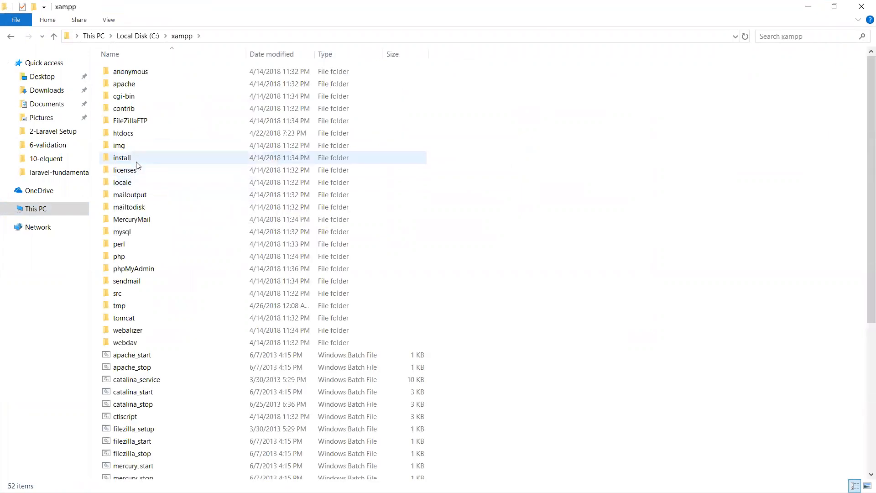
double_click(124, 134)
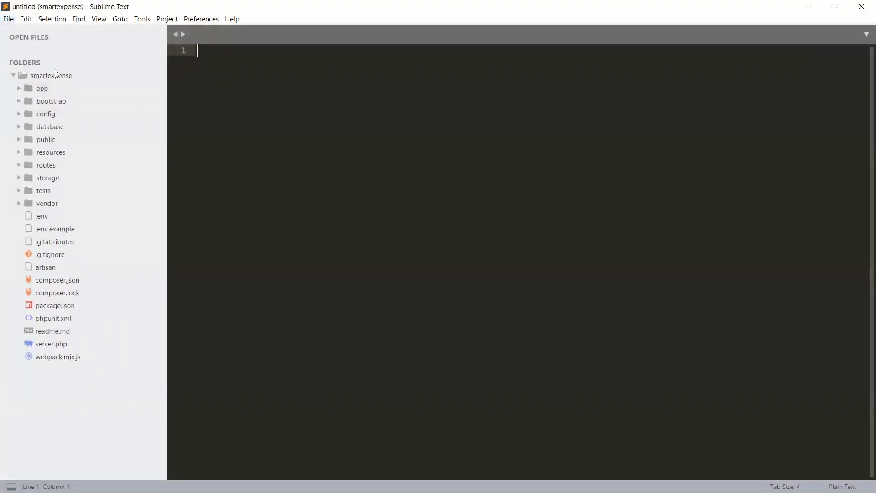
mouse_move(65, 11)
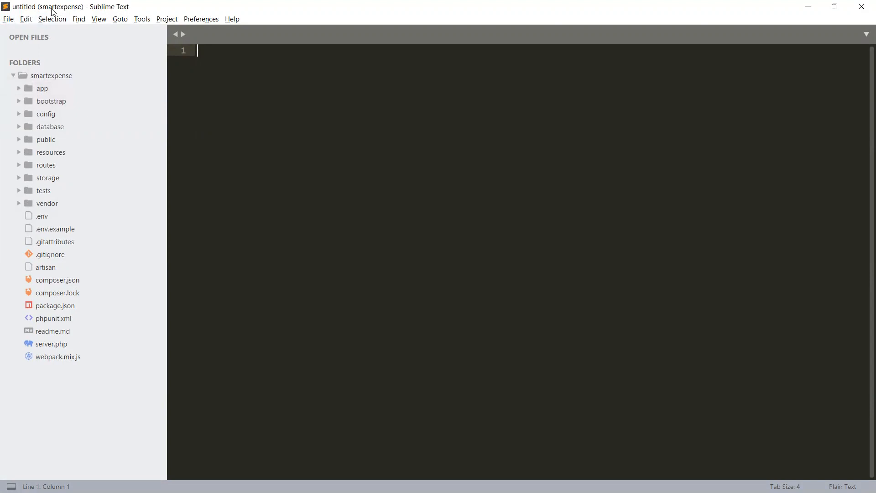
mouse_move(22, 31)
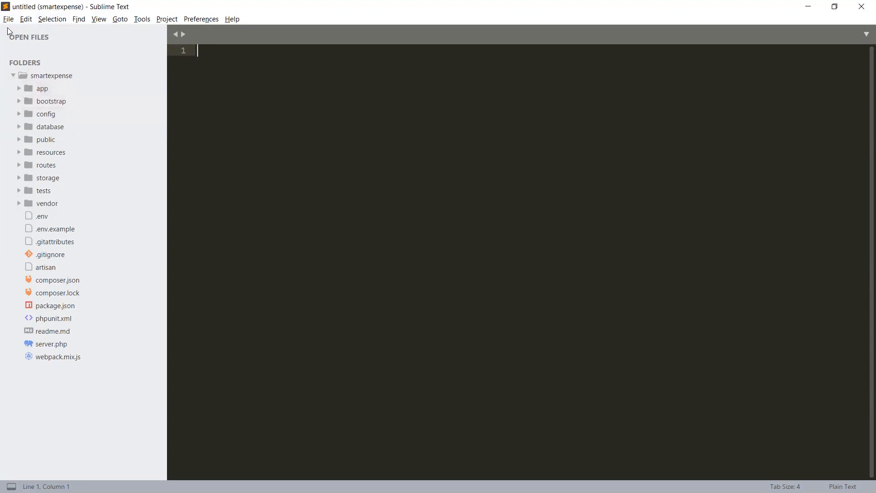
- Open htdocs\smartexpense as the project folder via File > Open Folder
left_click(8, 19)
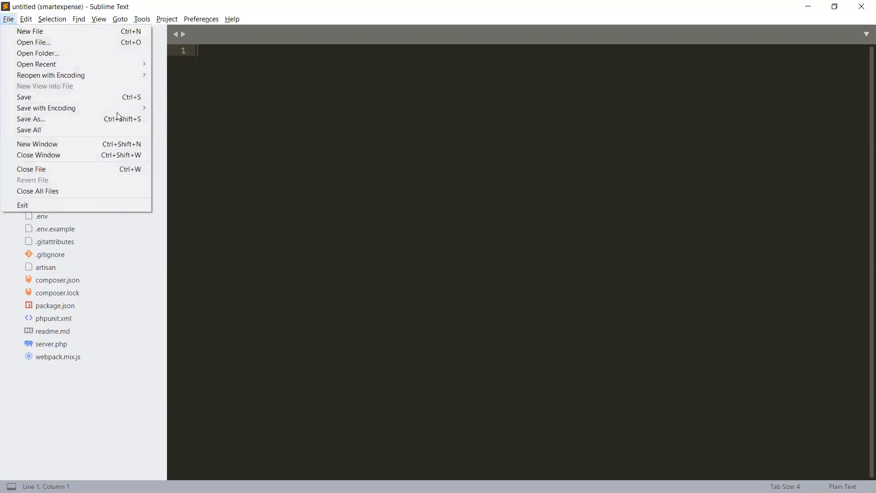
mouse_move(38, 53)
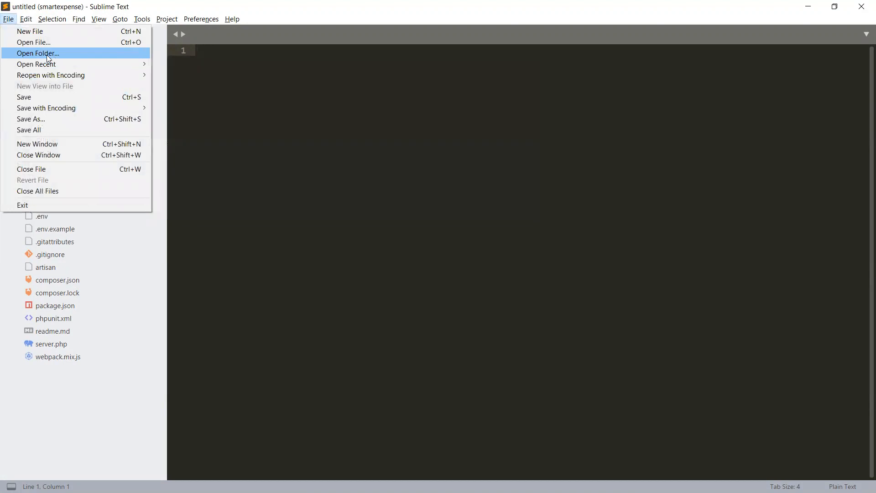
left_click(38, 53)
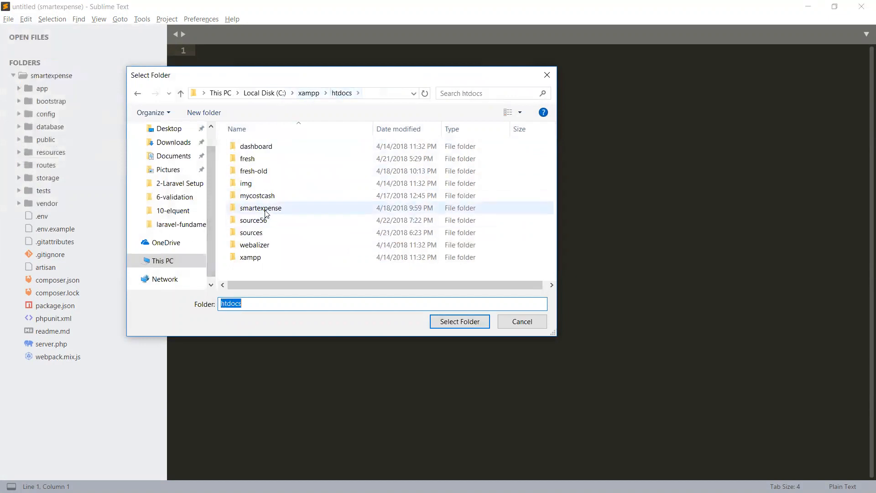
left_click(261, 208)
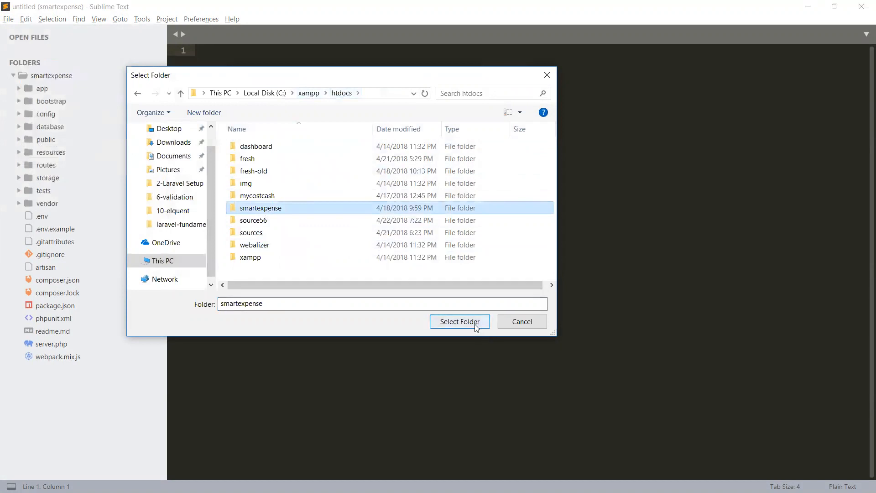
left_click(459, 321)
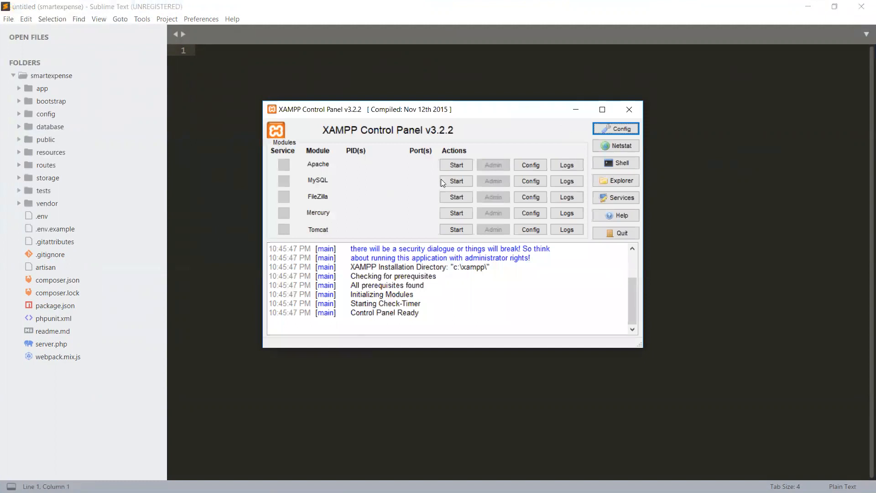
- Start the MySQL service from the XAMPP Control Panel
left_click(457, 180)
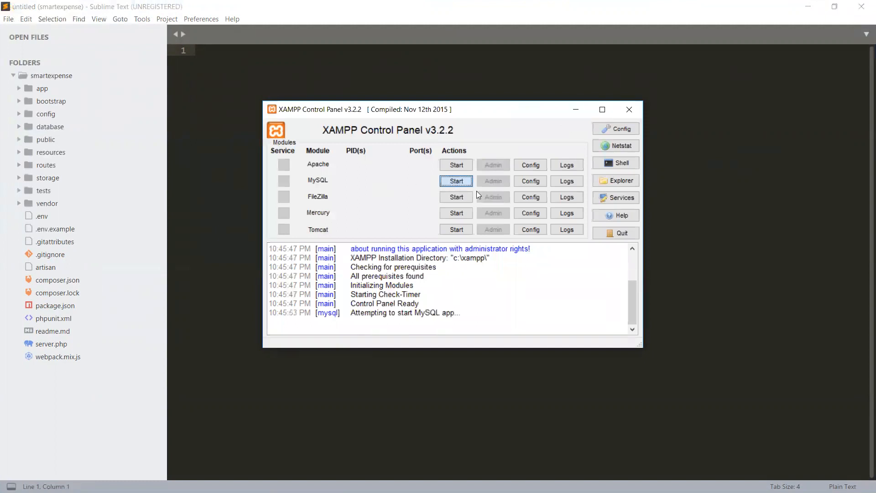
left_click(457, 181)
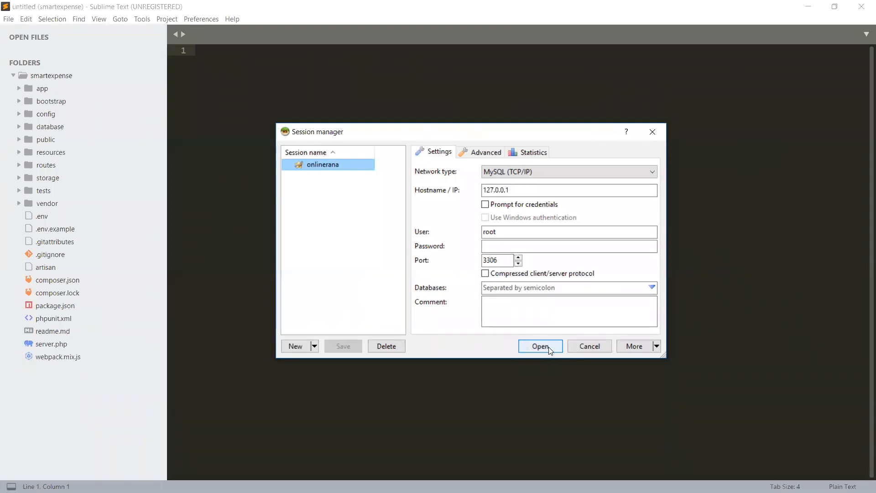
- Open the saved local root session in the HeidiSQL session manager
left_click(541, 346)
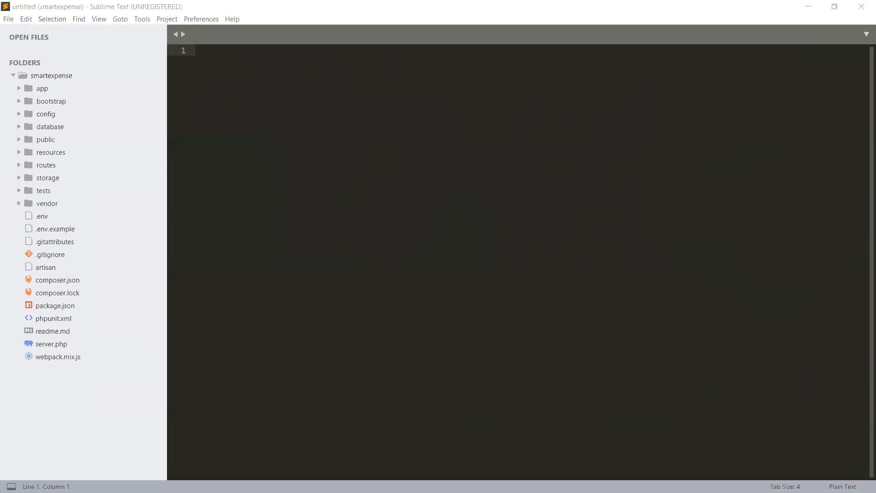
mouse_move(491, 209)
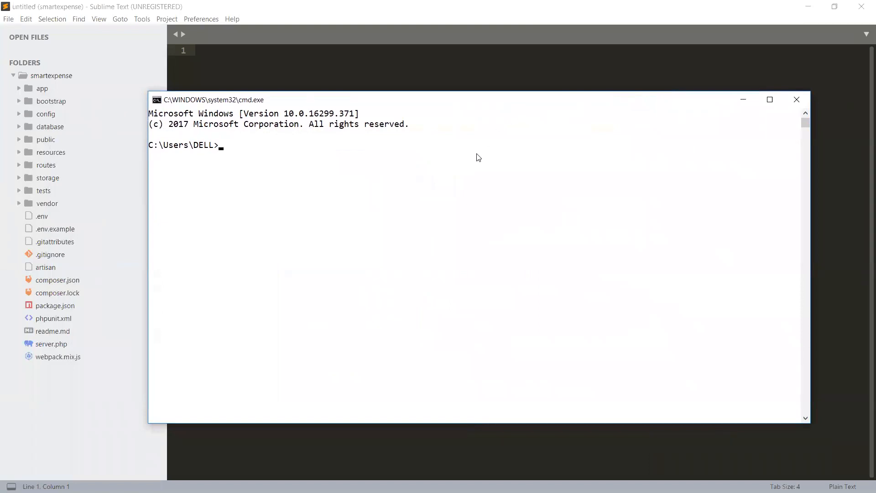
mouse_move(482, 159)
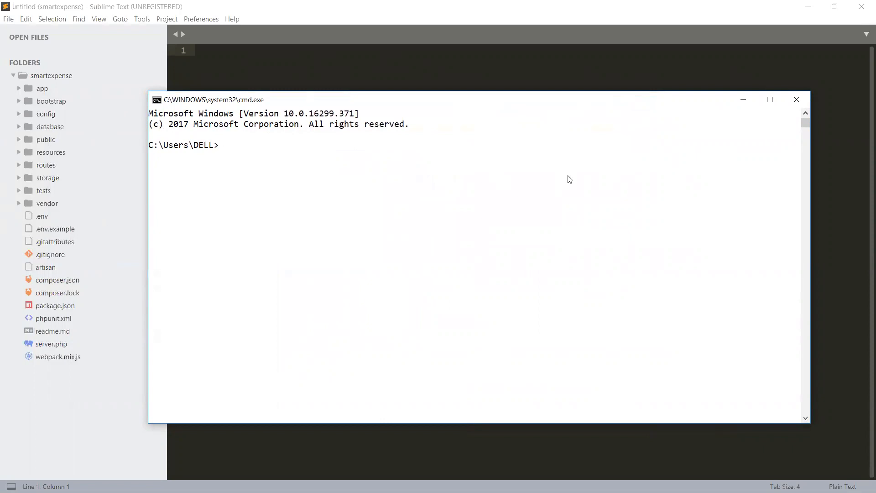
- Change directory to /xampp/htdocs/smartexpense in Command Prompt
type("cd")
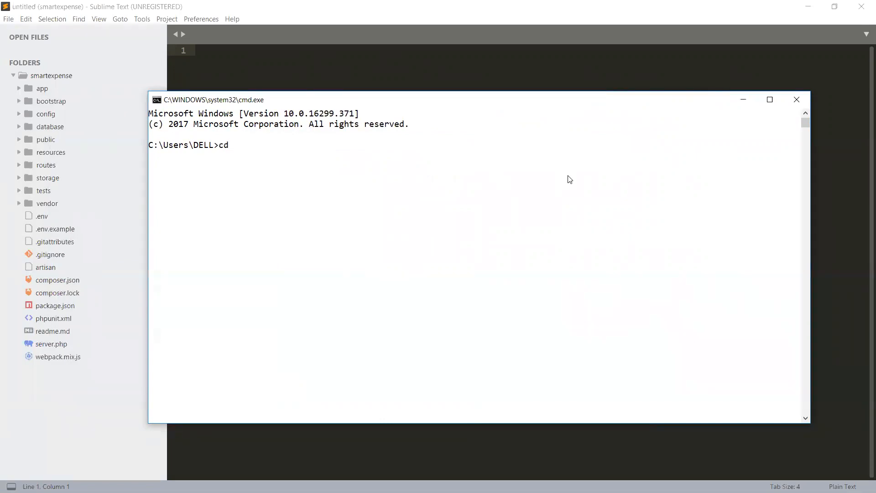
type("/xampp/htdoc")
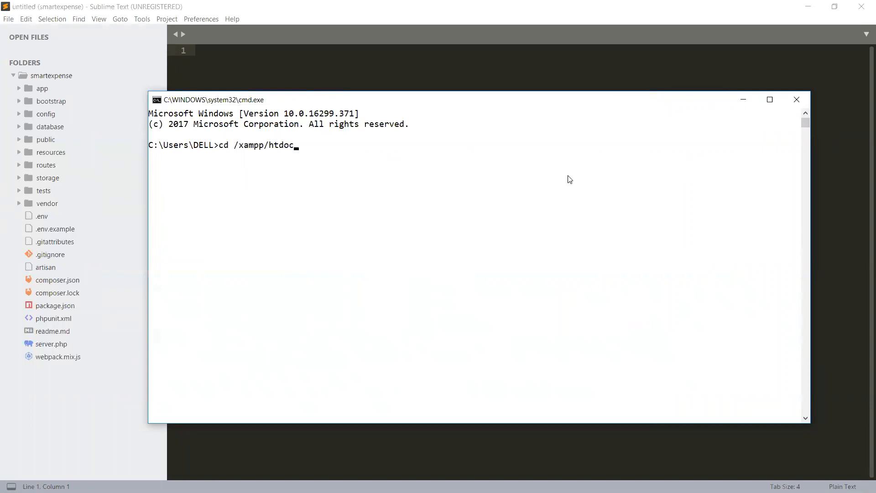
type("s/smar")
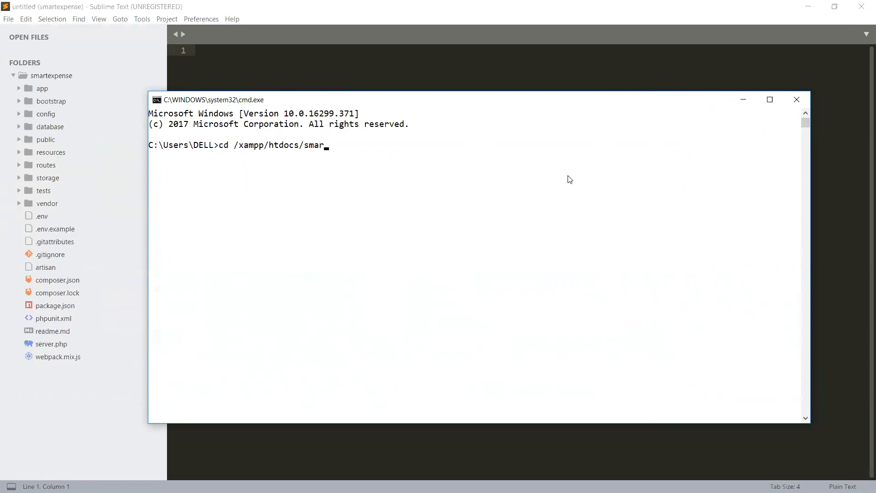
type("texpense")
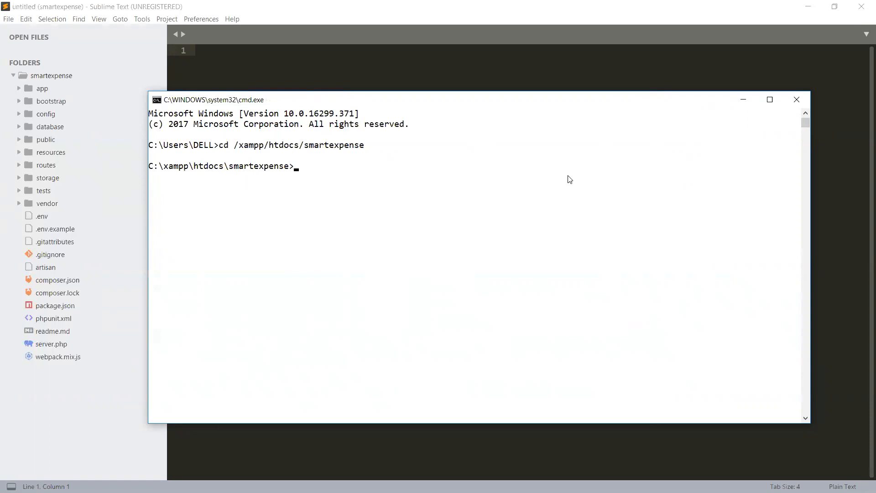
- Run php artisan serve to start the Laravel development server
type("php art")
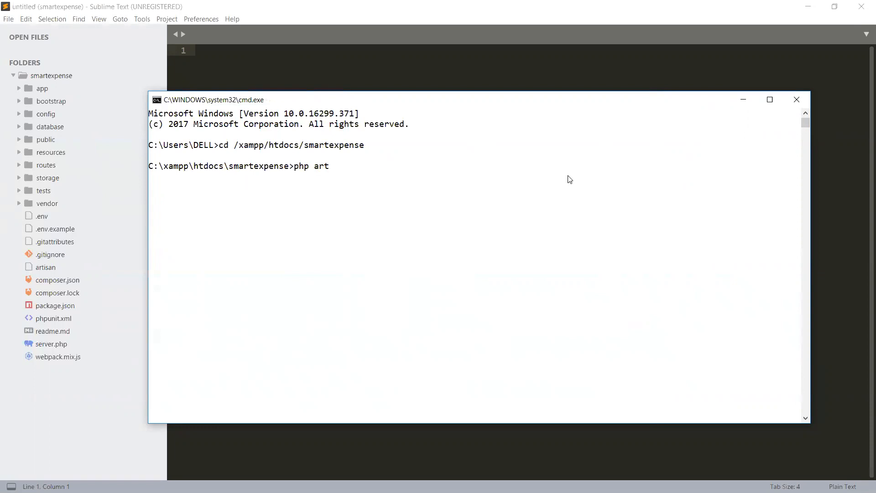
type("isa")
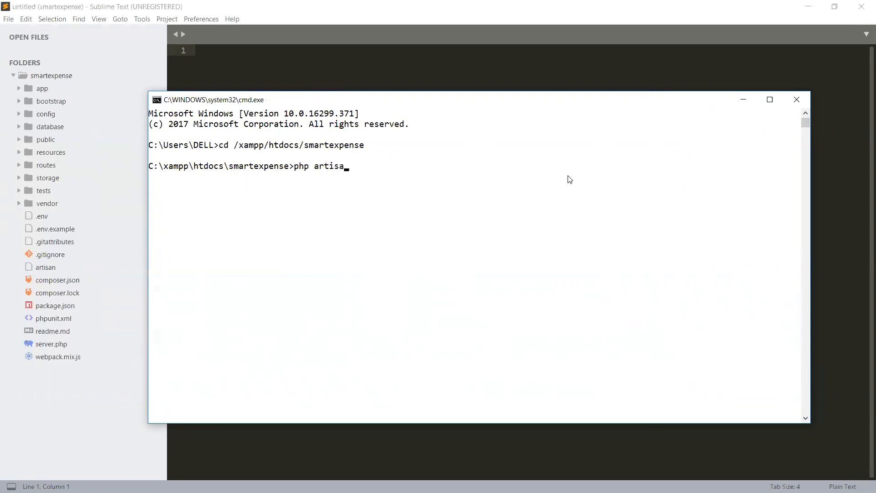
type("n serve")
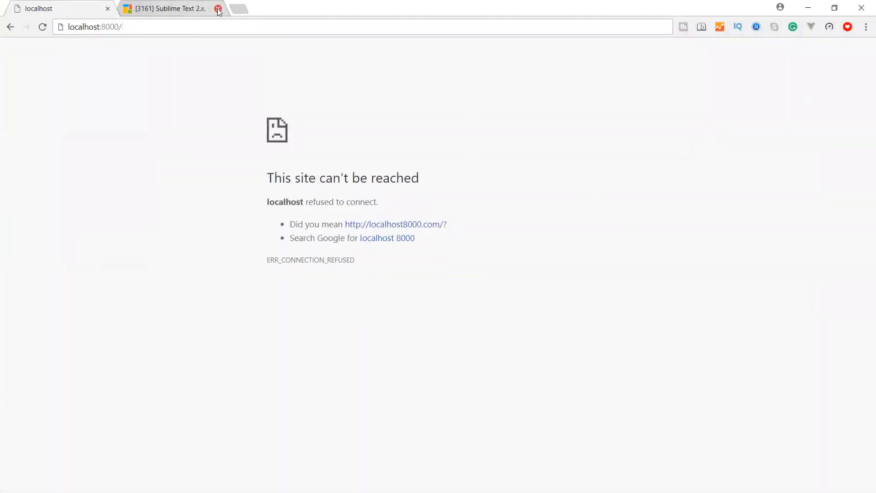
- Close the extra Sublime Text tab in Chrome, leaving only localhost:8000
left_click(218, 9)
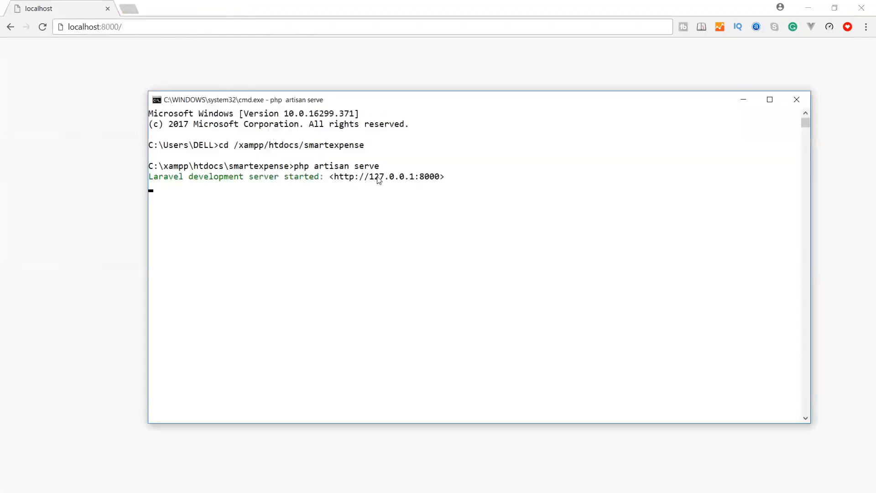
mouse_move(167, 38)
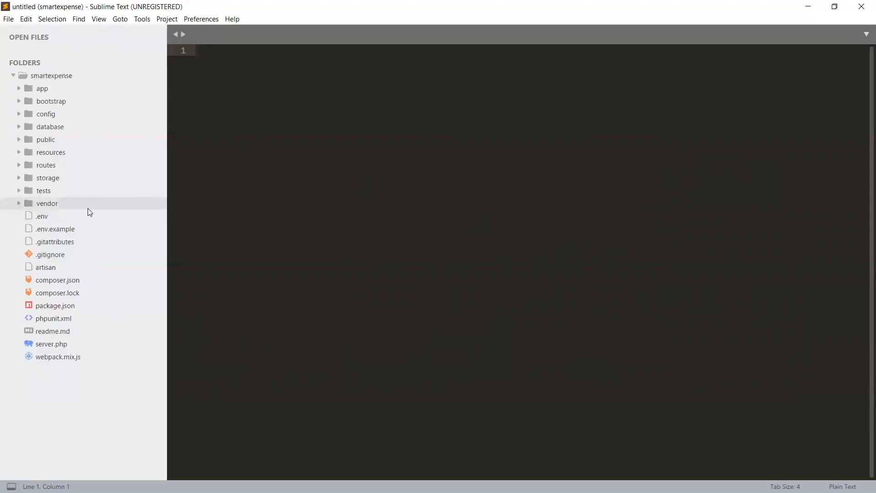
mouse_move(89, 208)
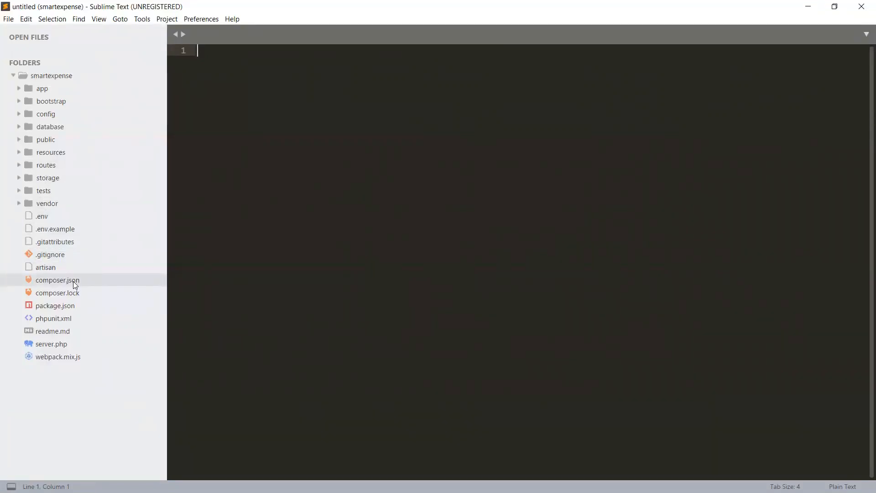
mouse_move(53, 184)
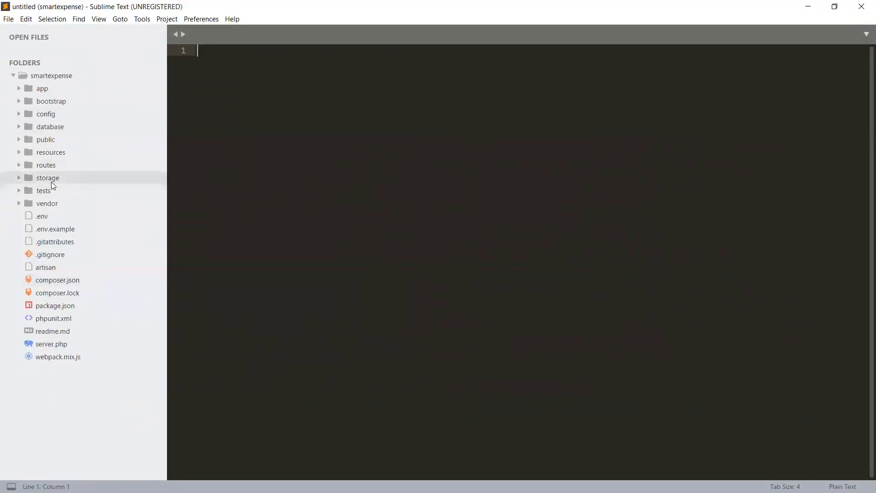
mouse_move(63, 203)
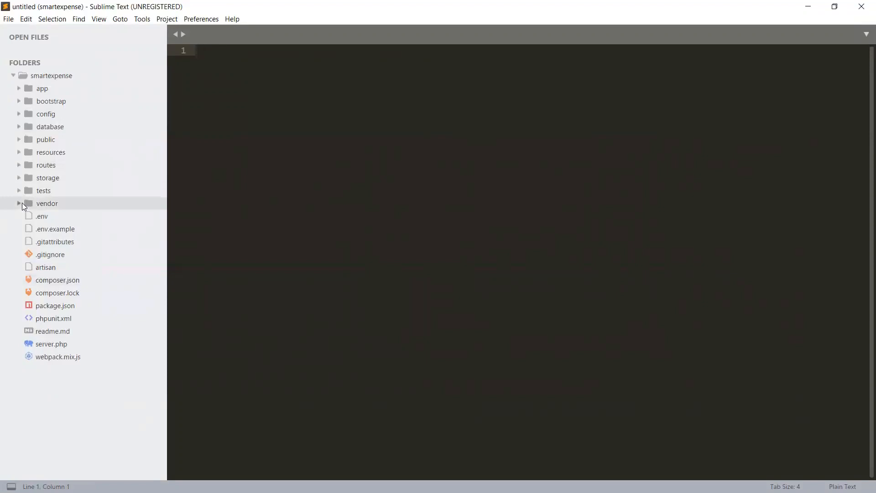
left_click(20, 177)
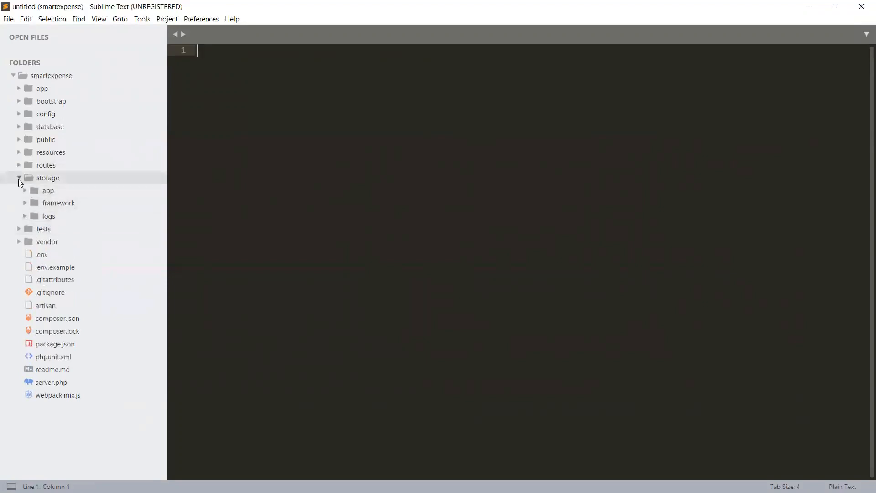
left_click(20, 177)
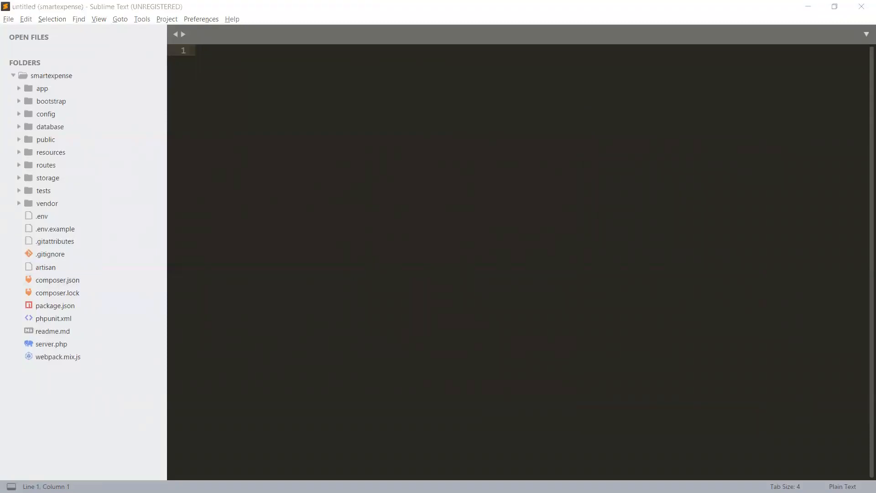
- Launch a new Command Prompt via Win+R cmd
key("Win+r")
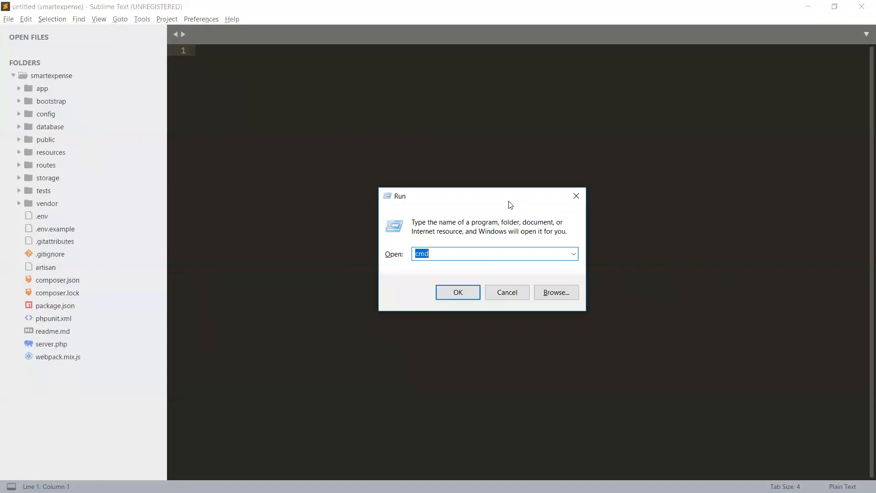
left_click(458, 292)
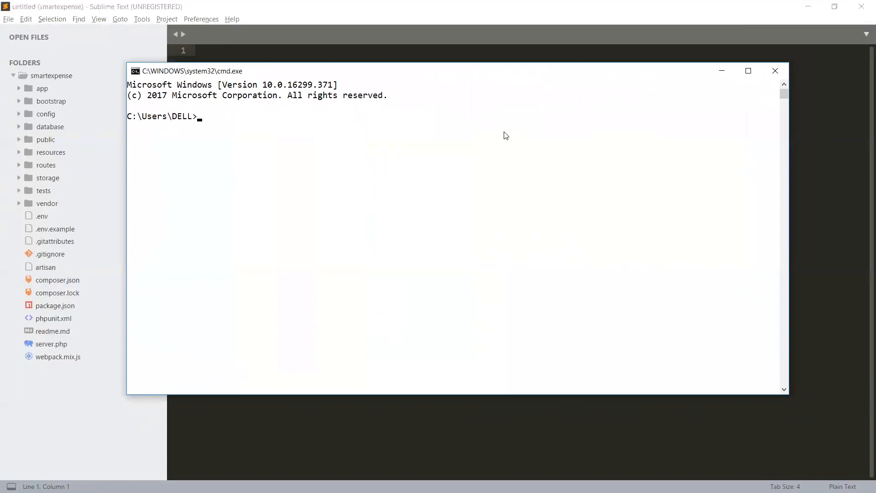
- Move into xampp/htdocs/smartexpense, clear the screen with cls, and begin a php command
type("cd xa")
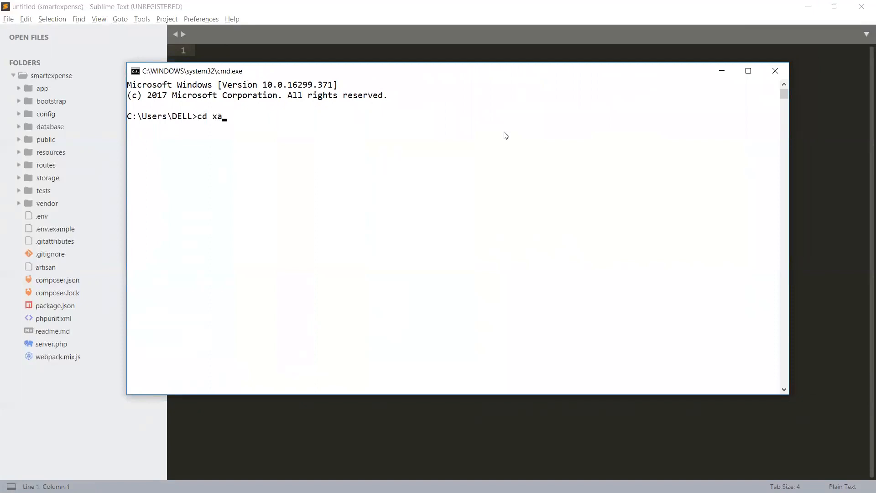
type("c")
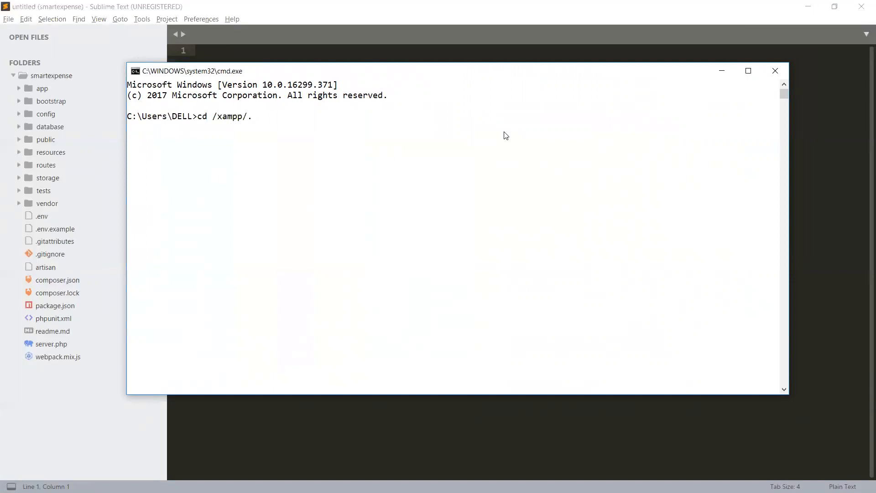
type("htdocs/")
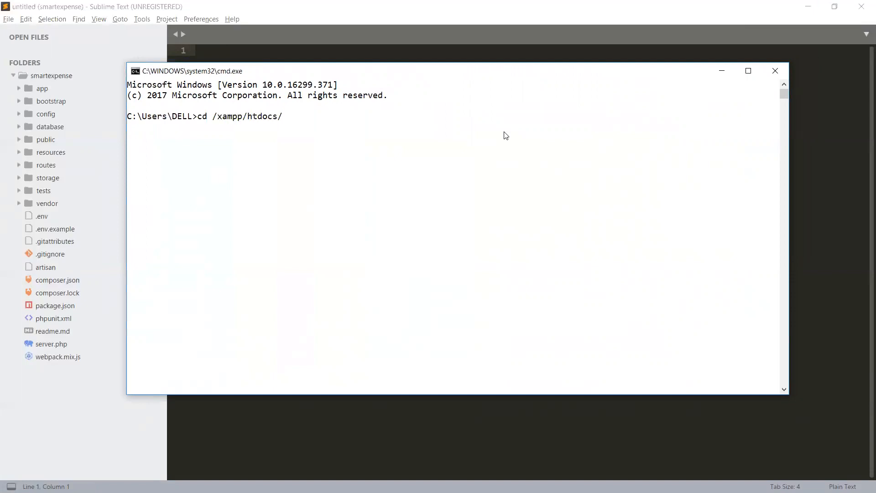
type("smart")
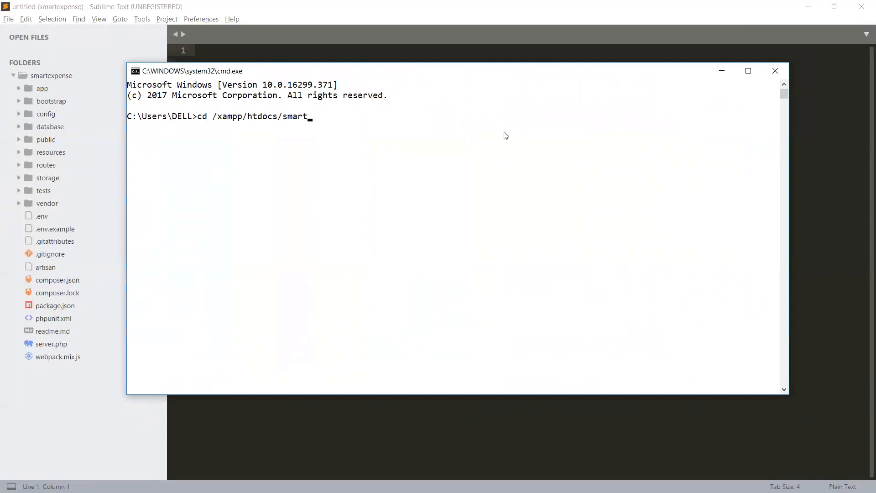
type("expense")
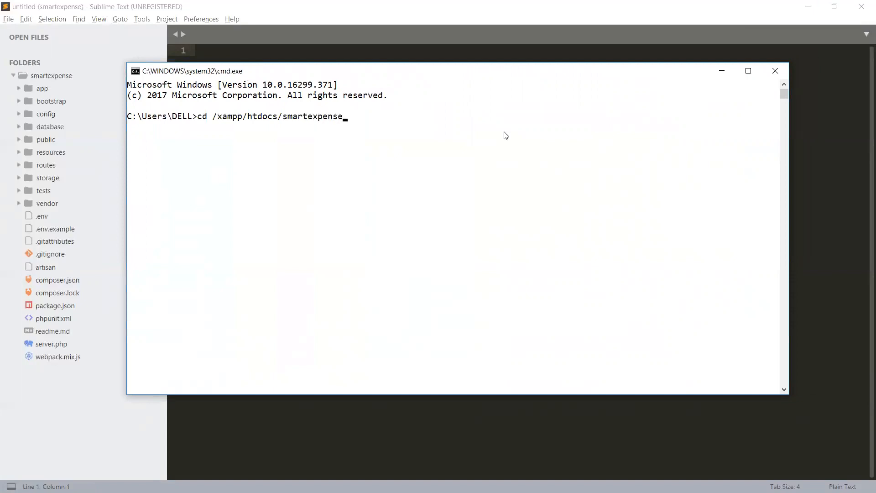
type("cl")
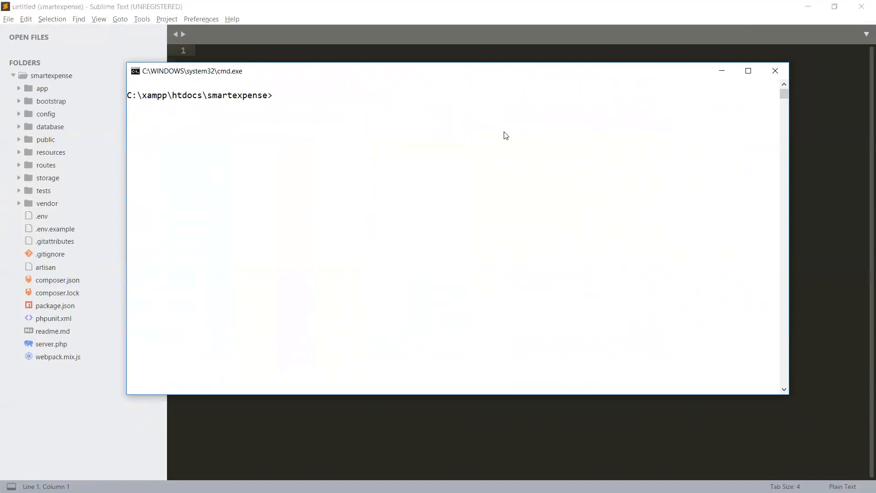
type("php")
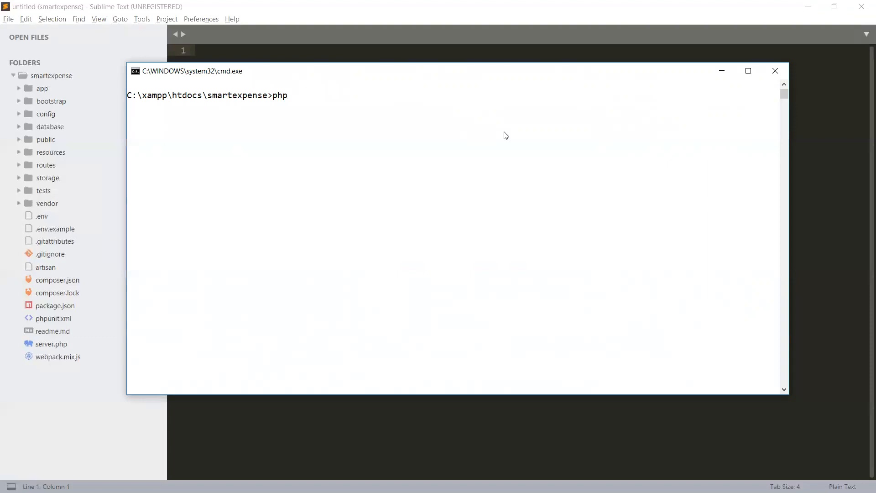
- Run php artisan make:auth to generate auth scaffolding, then return to Sublime Text
type("p")
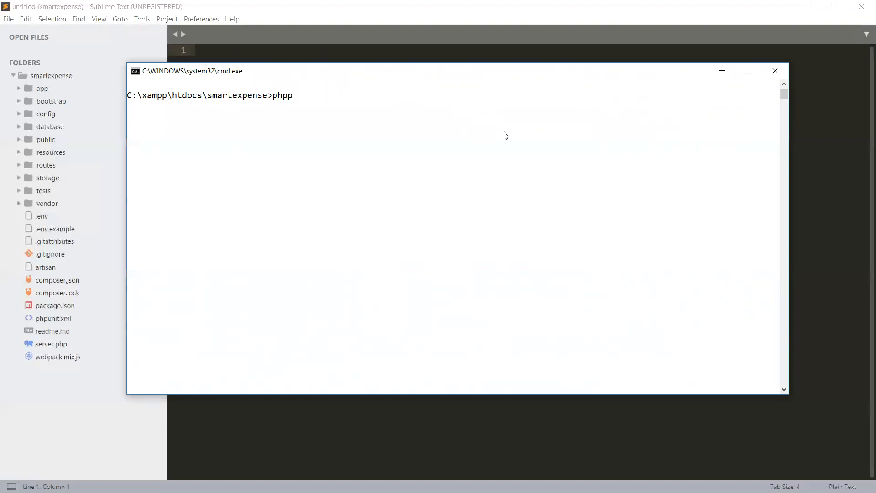
type("php artisan")
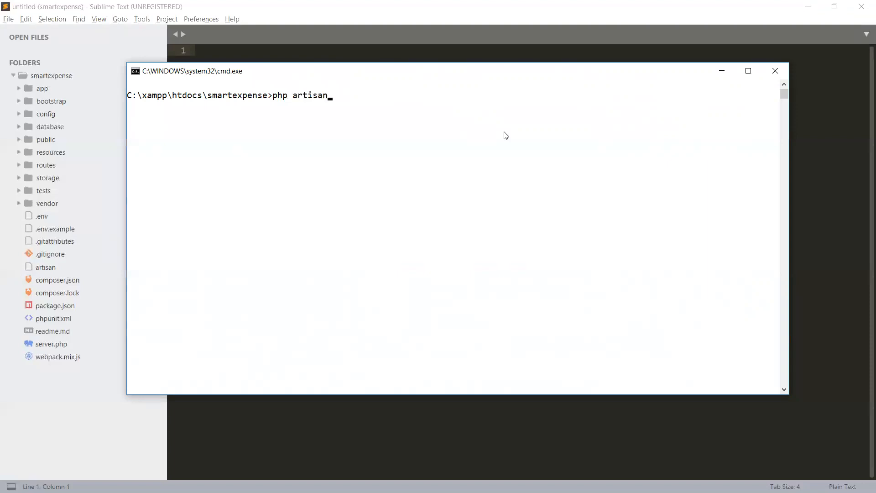
type("make:")
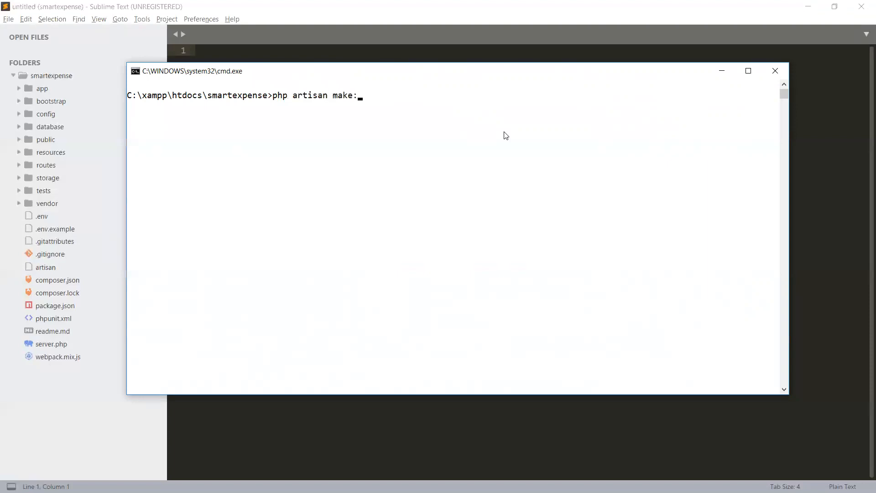
type("auth")
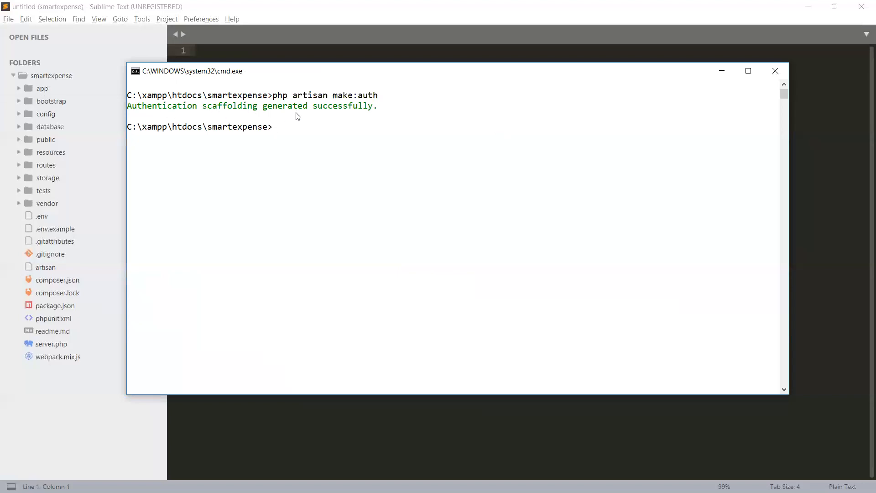
mouse_move(333, 118)
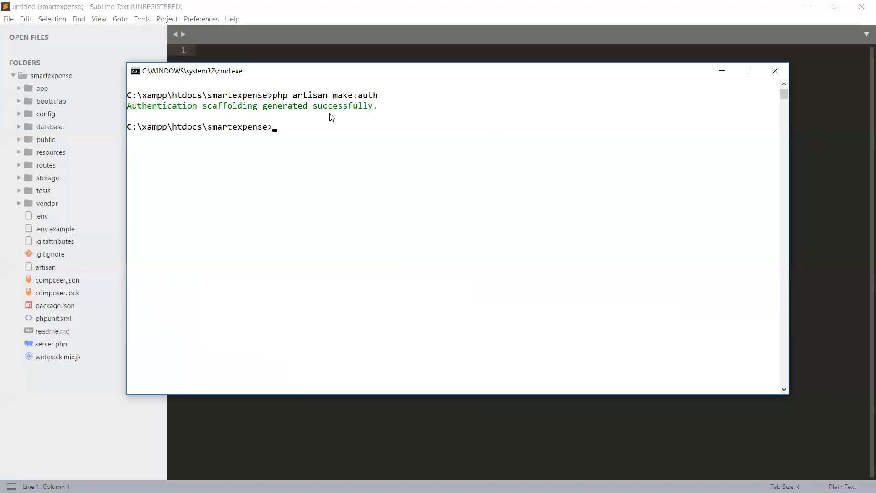
mouse_move(260, 137)
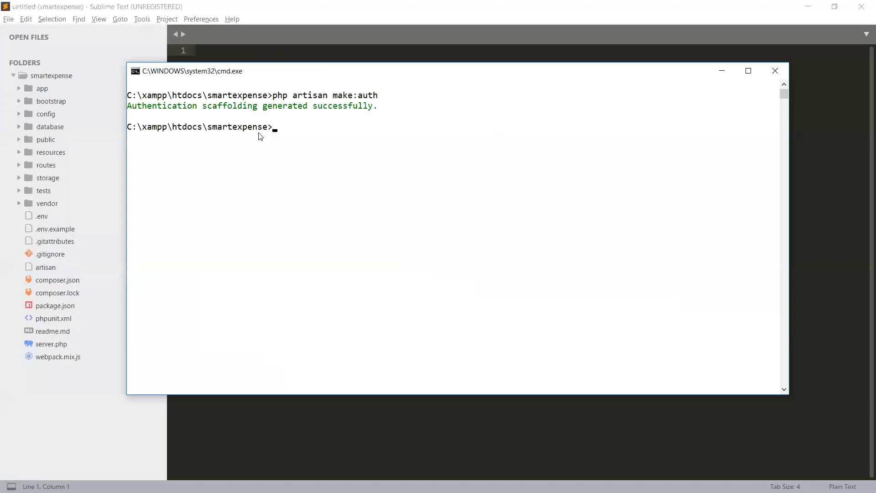
mouse_move(234, 112)
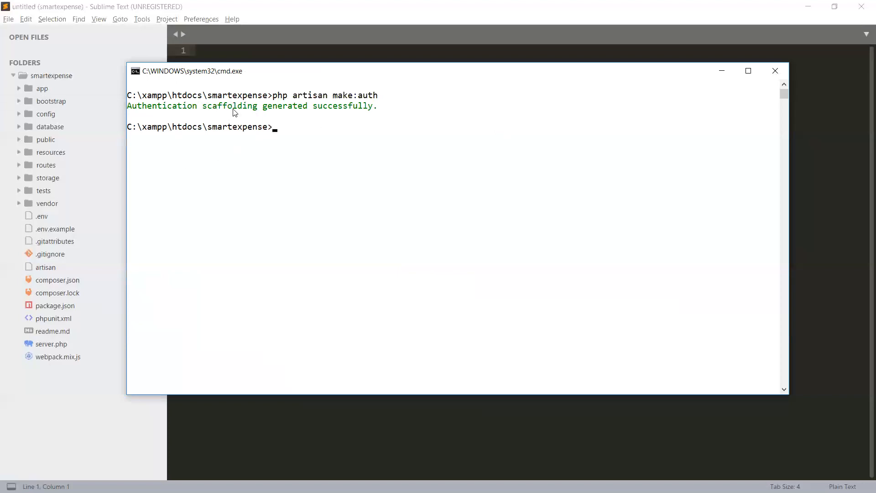
mouse_move(275, 129)
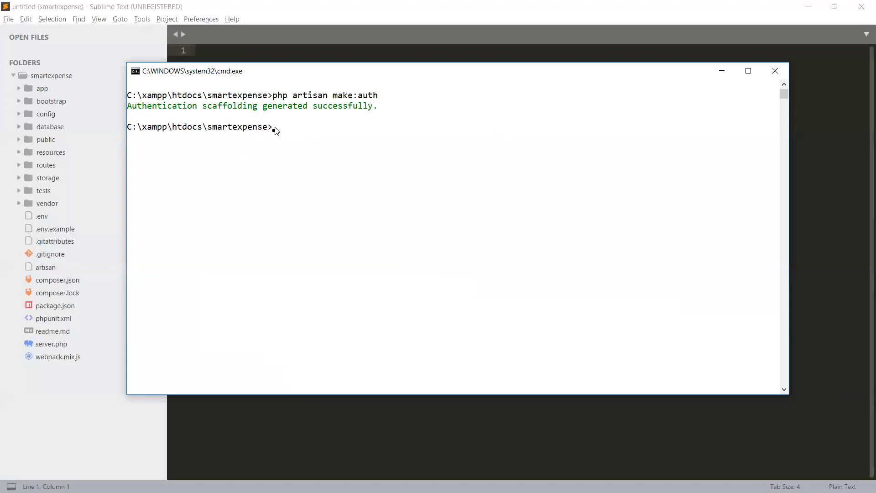
mouse_move(314, 23)
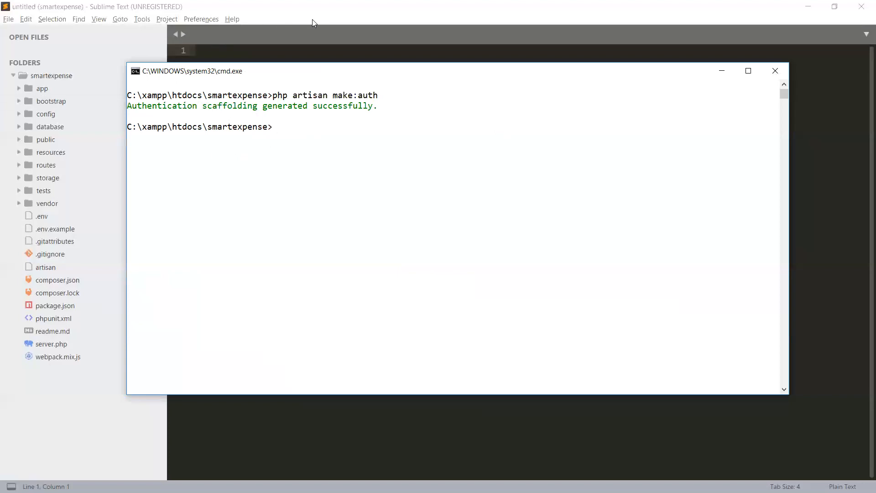
left_click(776, 71)
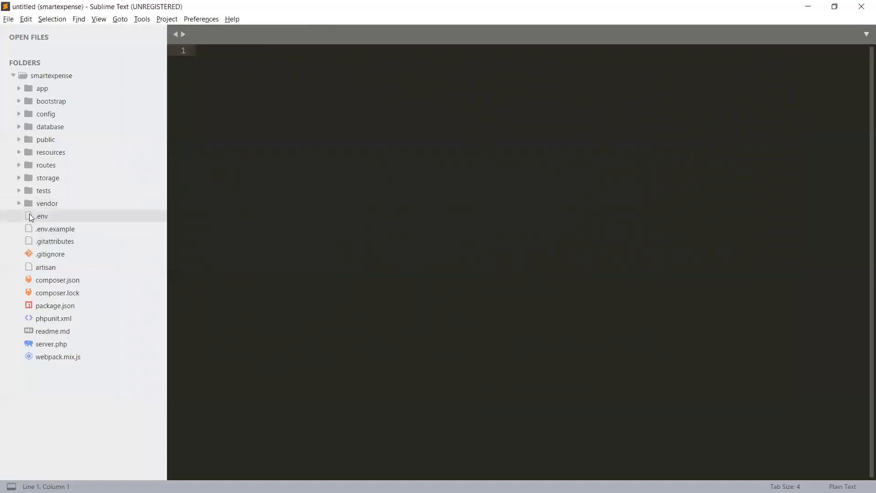
mouse_move(19, 188)
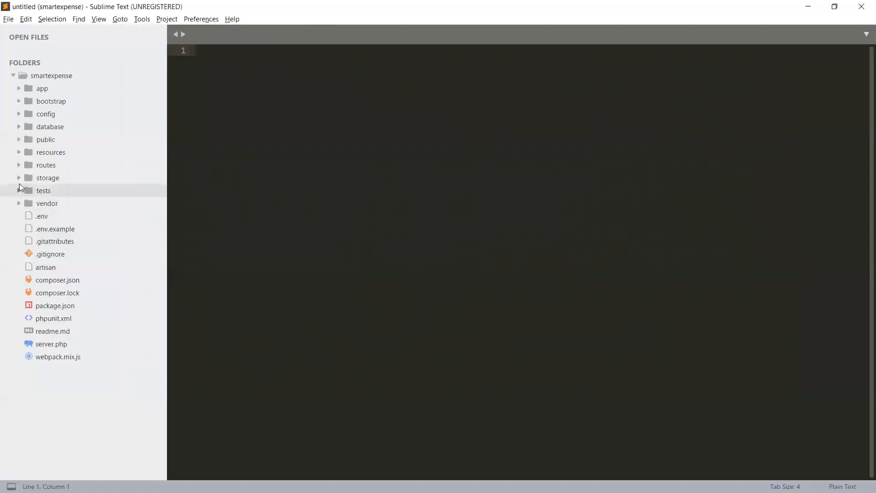
- Expand and collapse the storage folder and its app subfolder in the sidebar
left_click(19, 177)
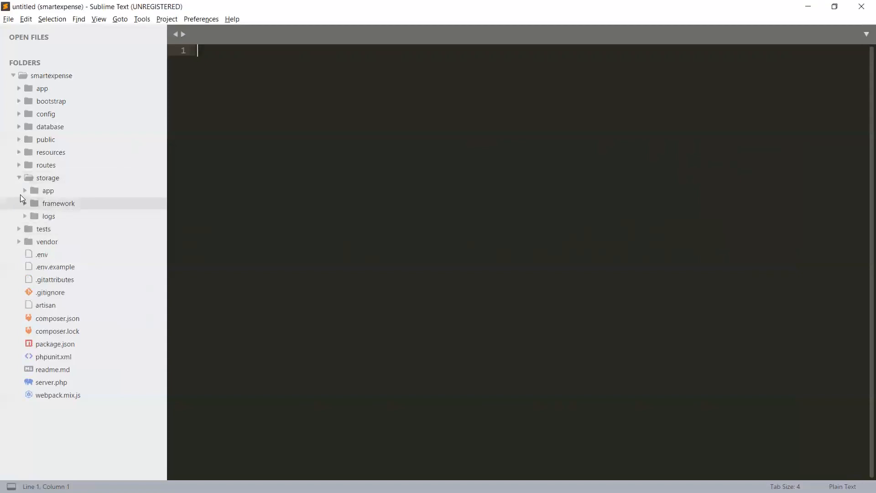
left_click(47, 191)
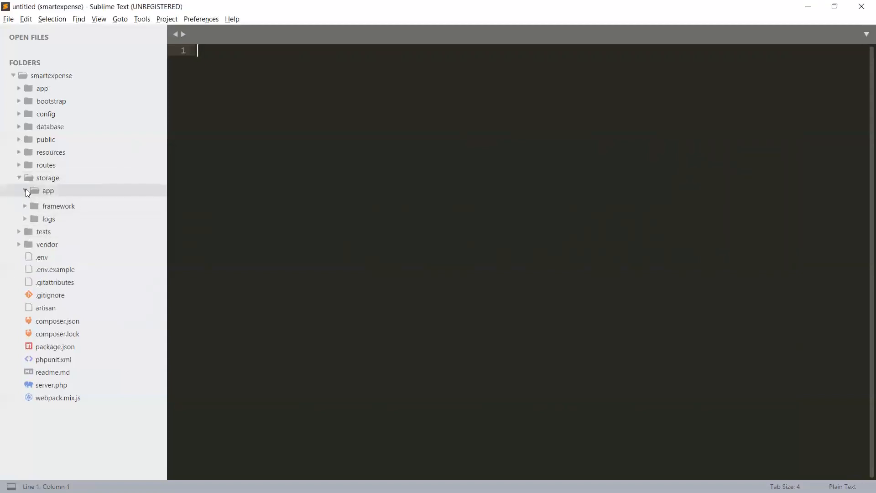
left_click(26, 190)
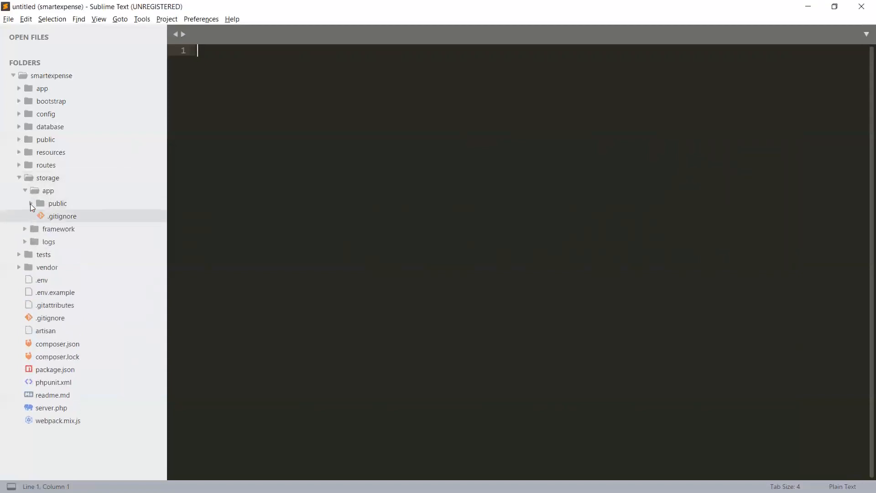
left_click(19, 177)
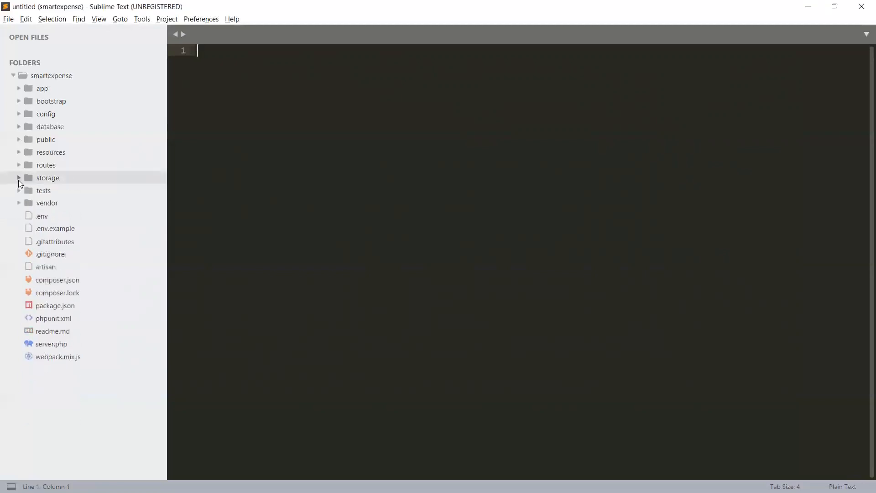
mouse_move(25, 213)
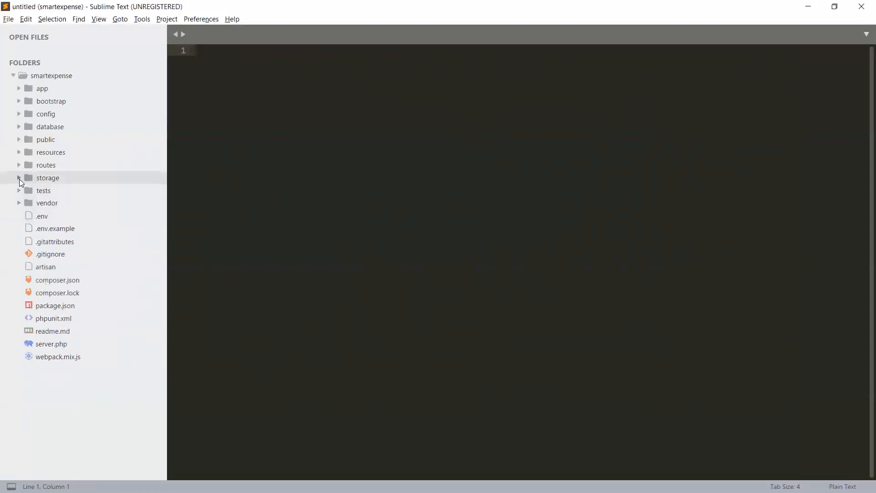
left_click(19, 178)
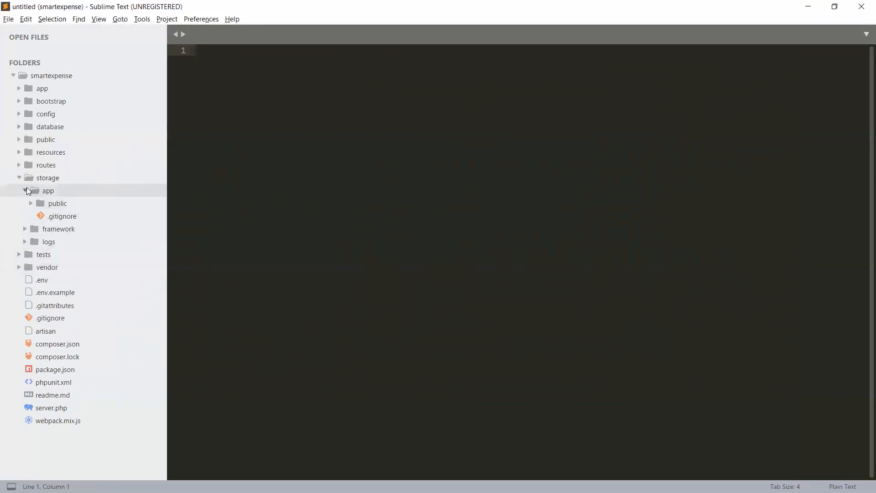
left_click(20, 177)
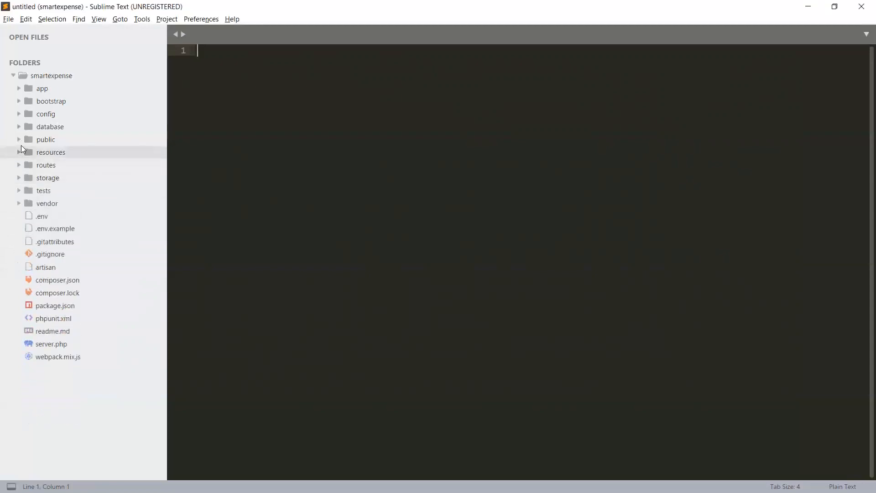
- Expand resources > views > layouts to reveal the generated auth and layout files
left_click(50, 151)
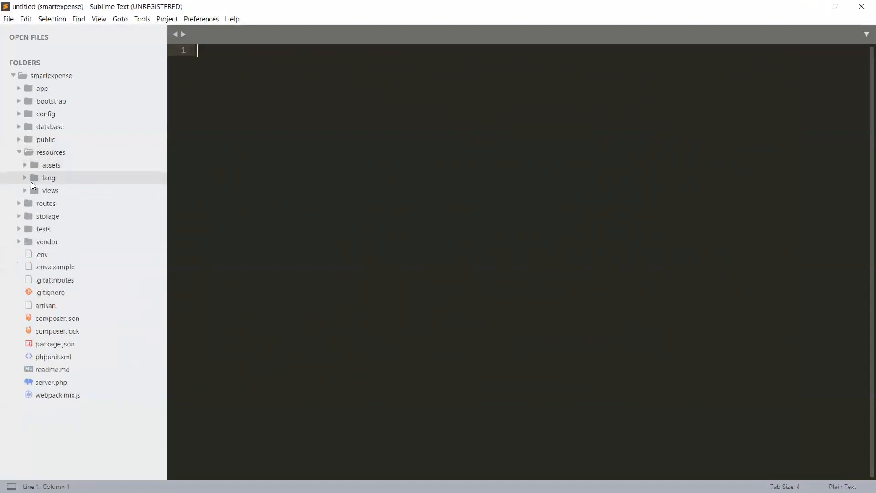
left_click(51, 190)
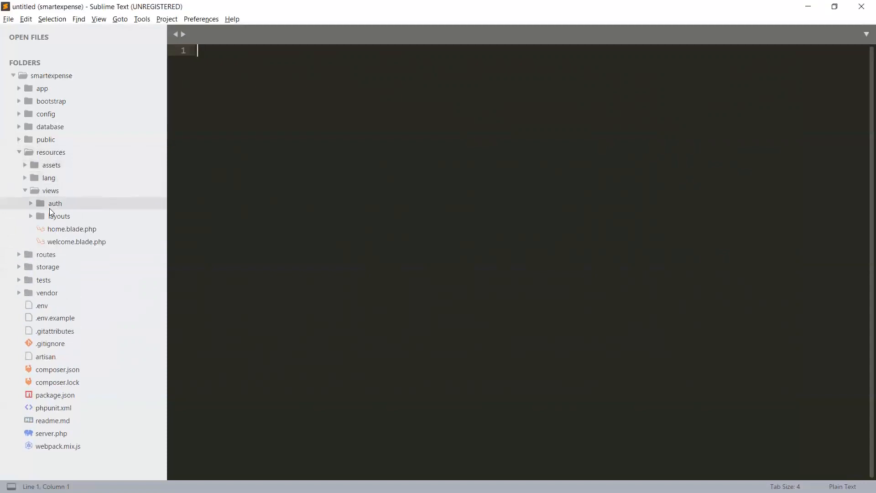
mouse_move(48, 228)
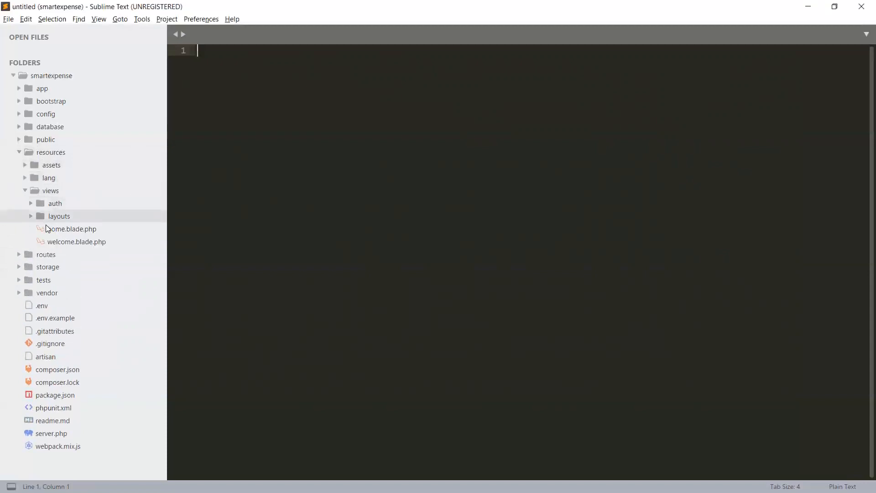
left_click(58, 216)
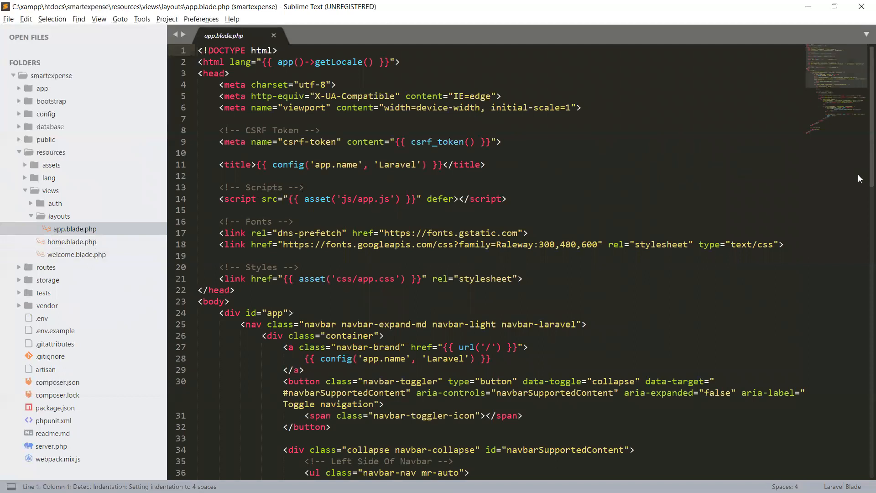
- Scroll through app.blade.php to view its HTML head and navbar markup
scroll("down", 3)
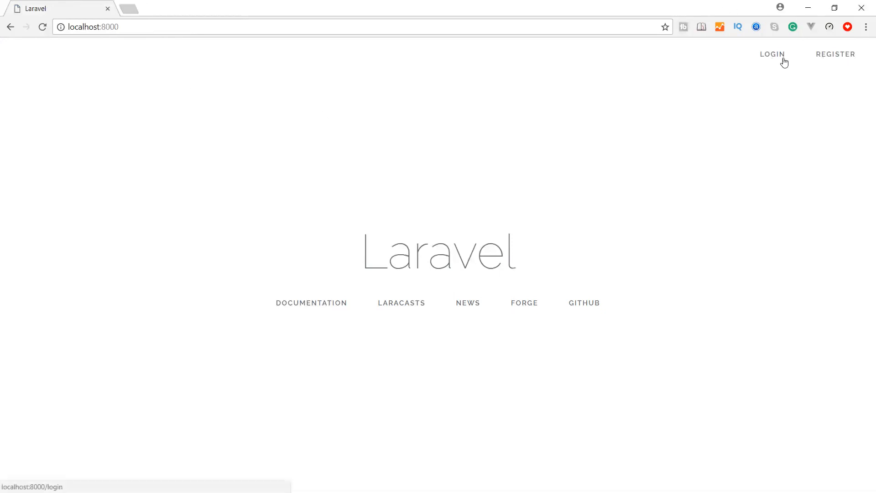
- Browse the generated Login form at localhost:8000, then the Register form from the navbar
left_click(772, 55)
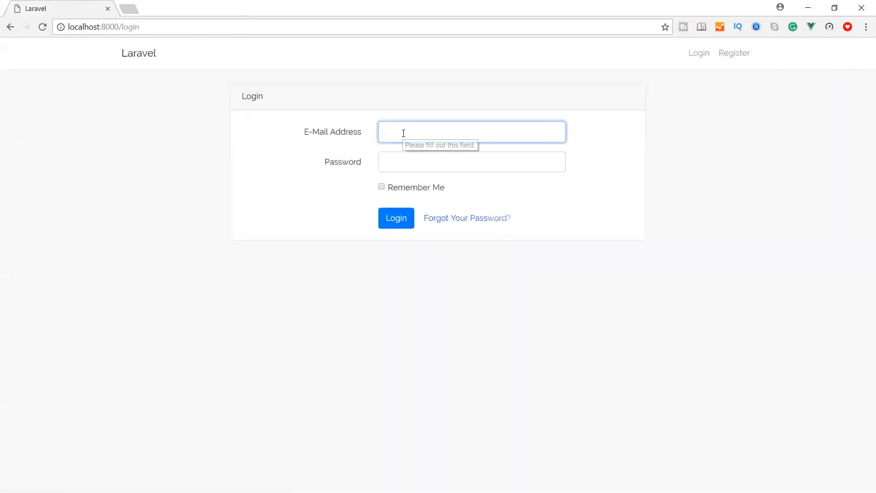
left_click(472, 162)
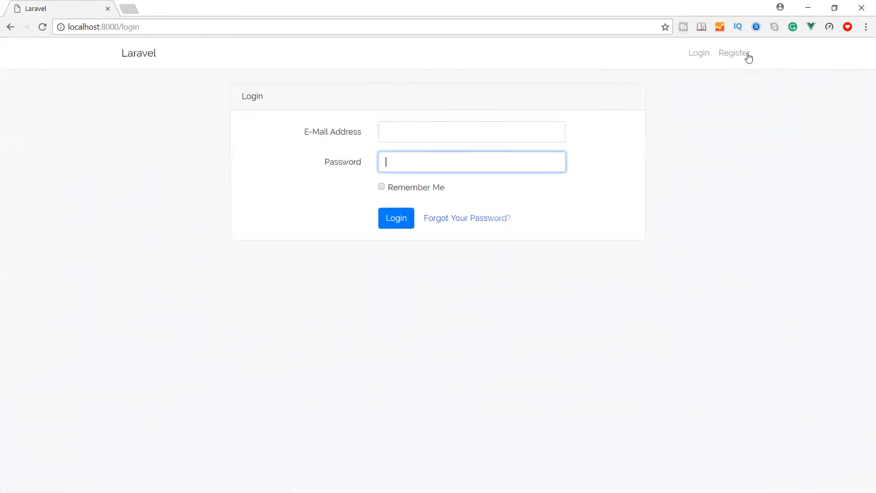
left_click(734, 53)
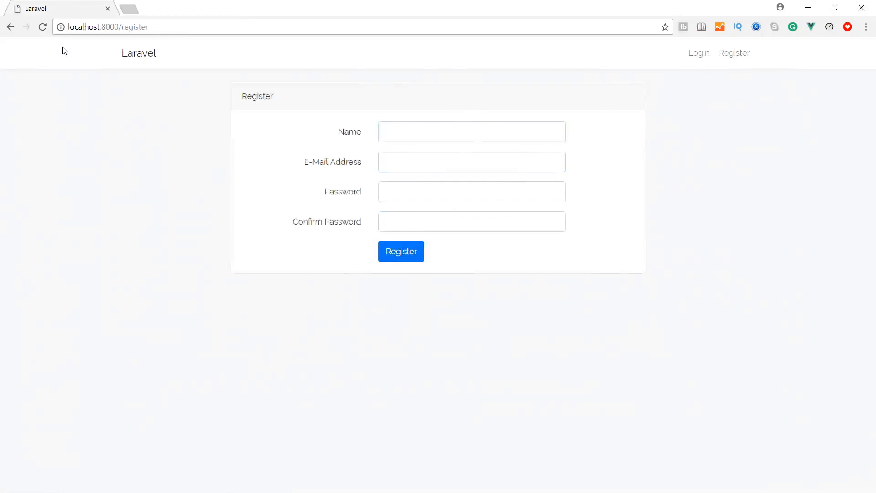
left_click(699, 53)
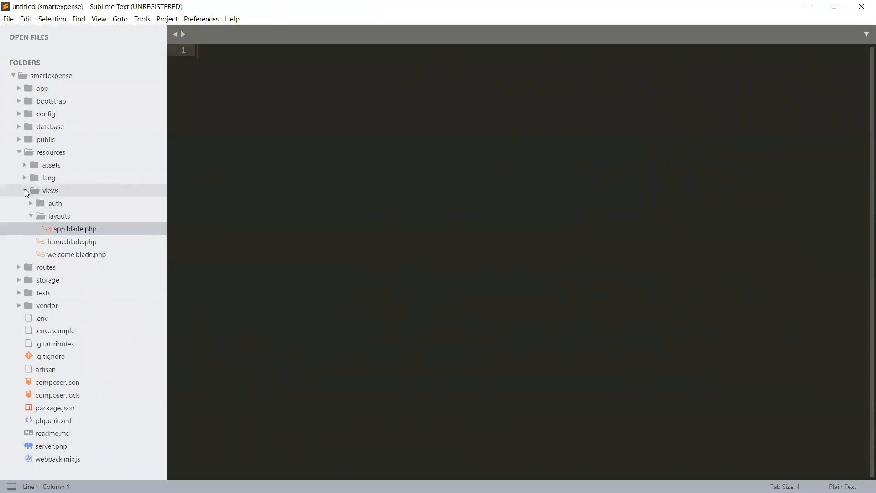
- Collapse the views folder so resources shows only assets, lang and views
left_click(25, 191)
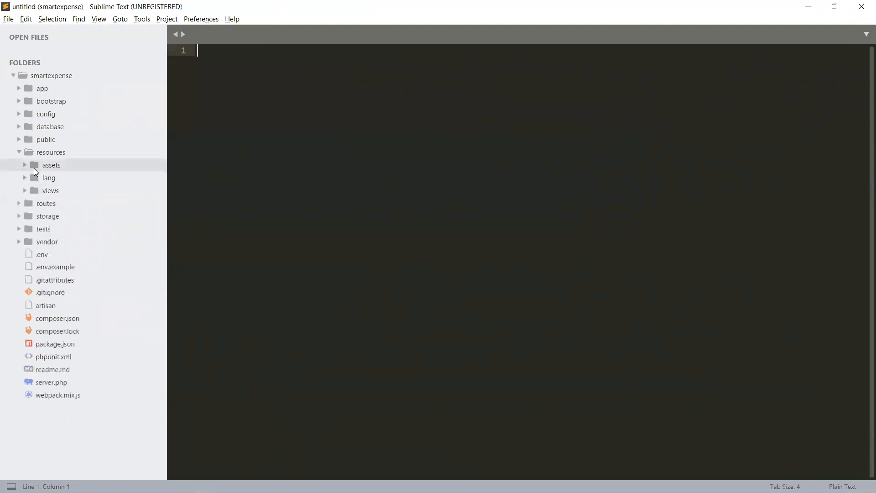